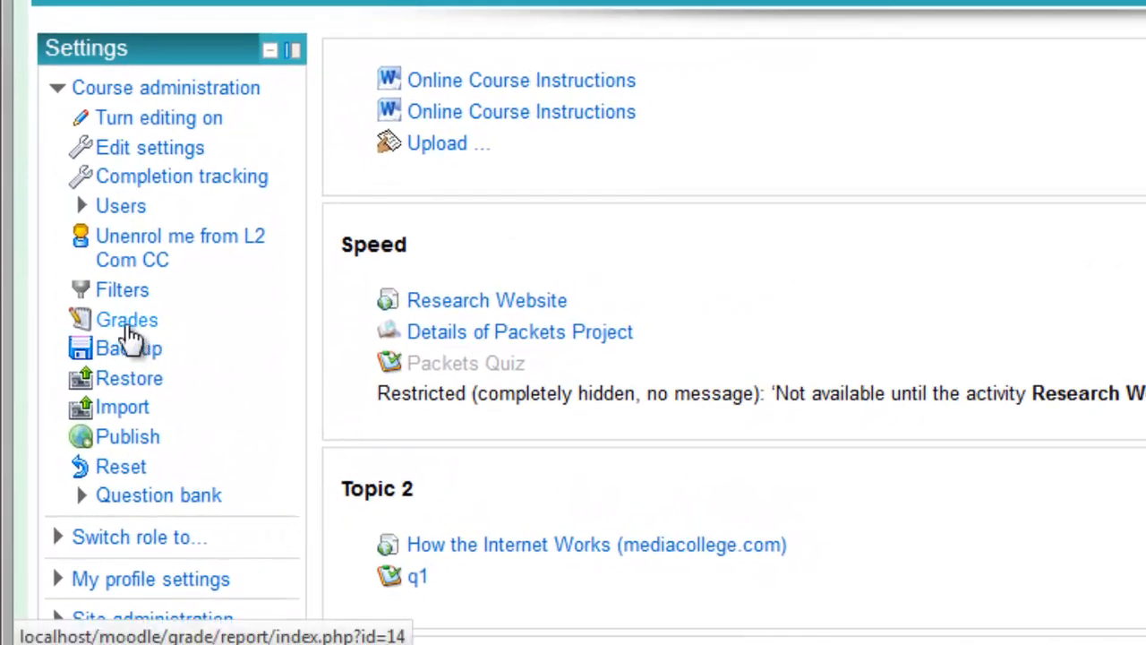
Step: Open the course Grades report and turn editing on in the grader report
left_click(126, 319)
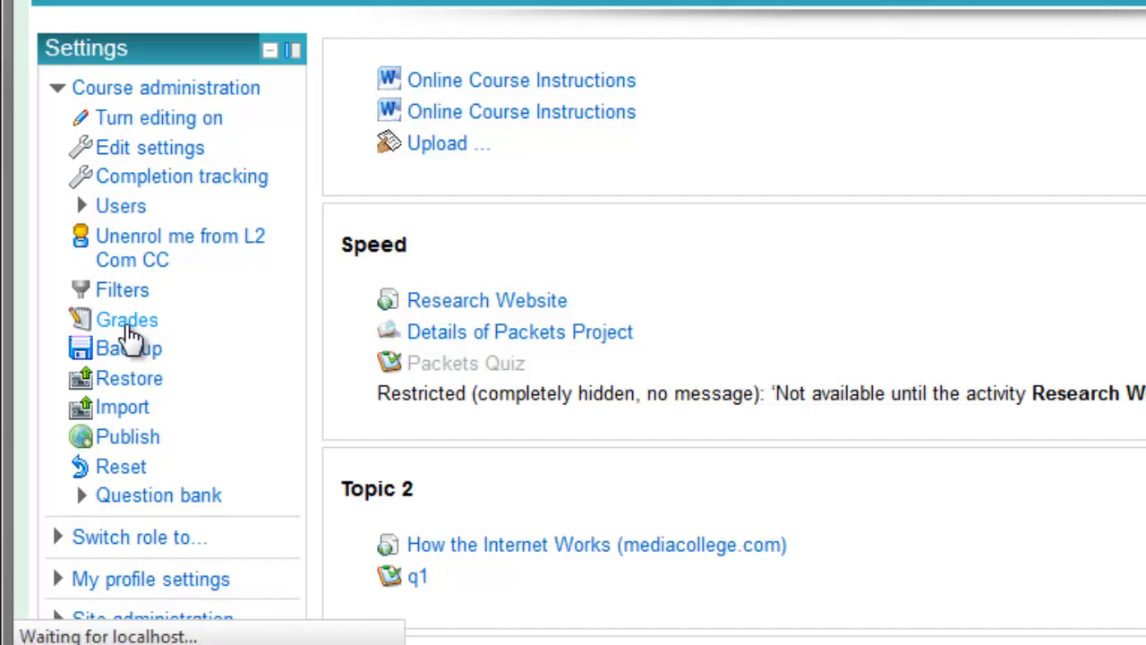
left_click(126, 320)
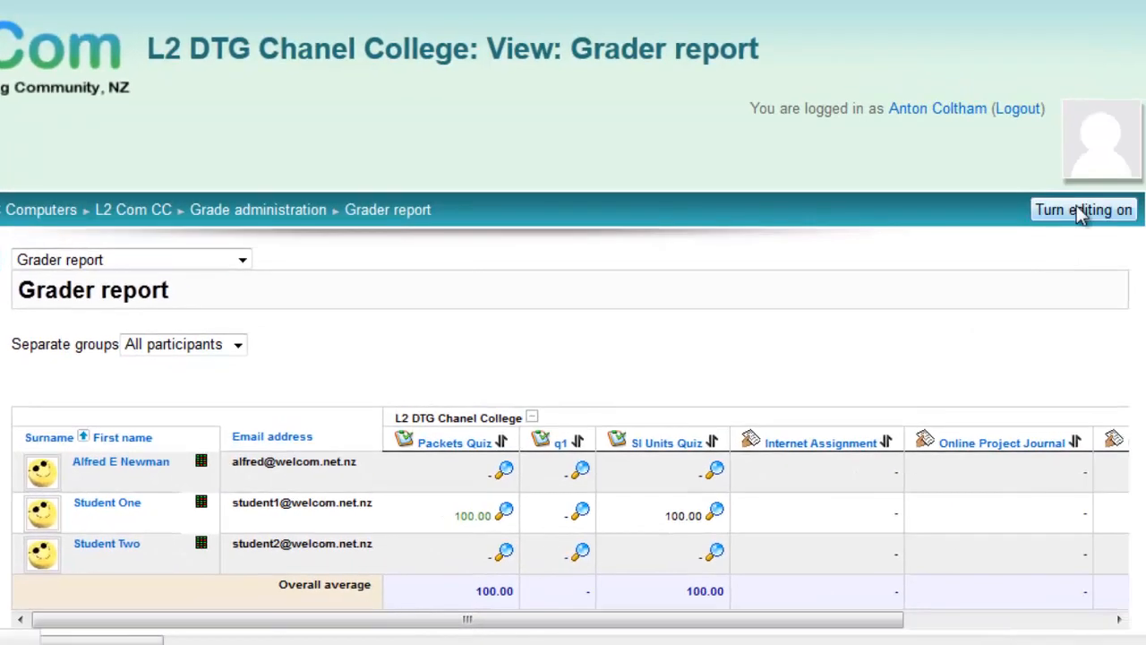
left_click(1081, 209)
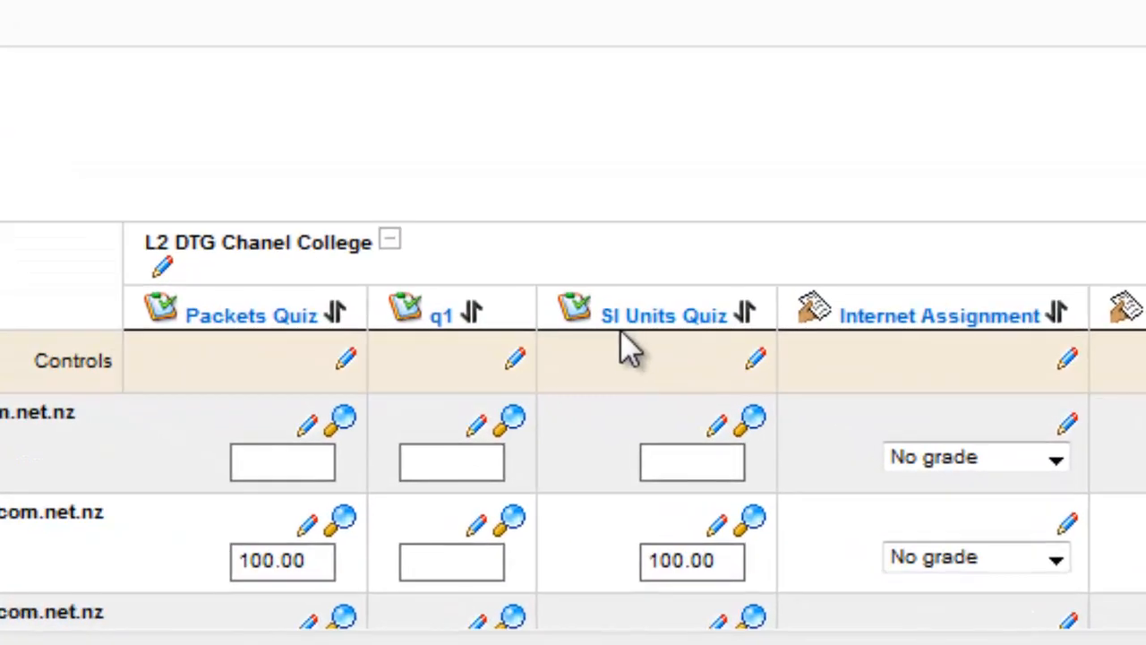
mouse_move(663, 331)
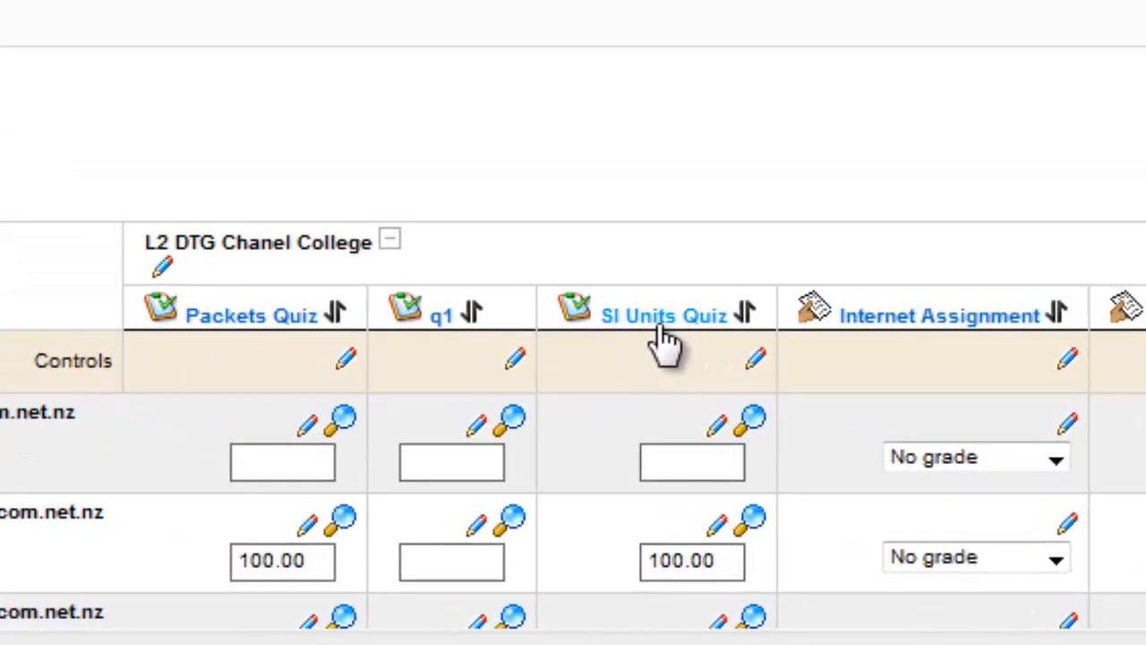
mouse_move(750, 356)
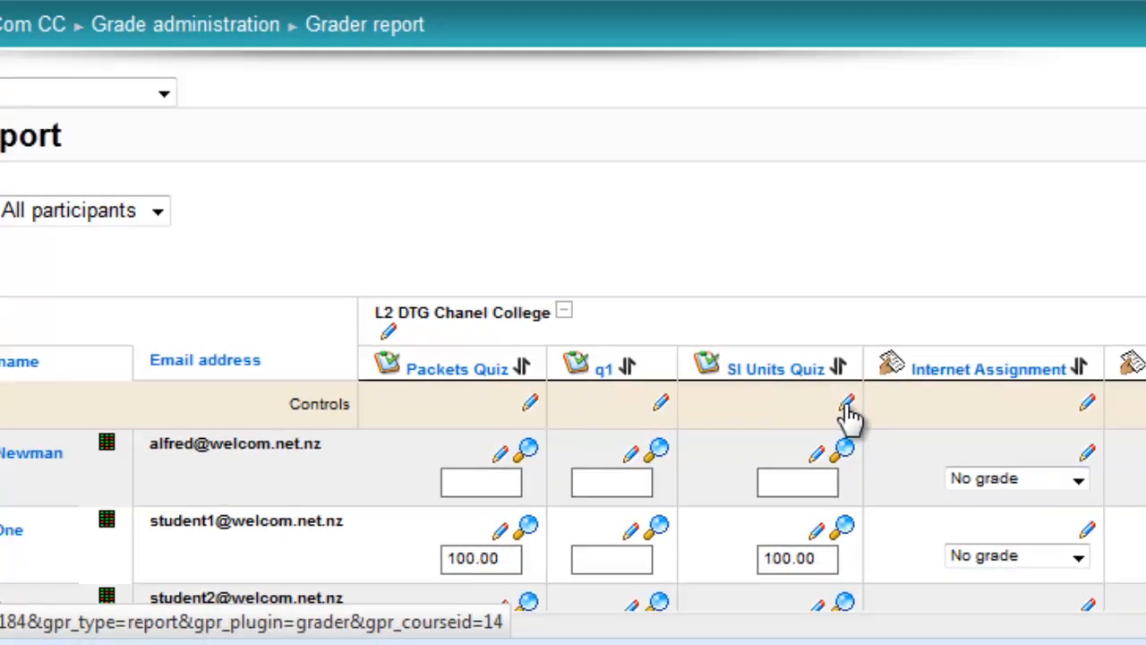
Step: Set the SI Units Quiz grade item's grade to pass to 100 and save
left_click(842, 402)
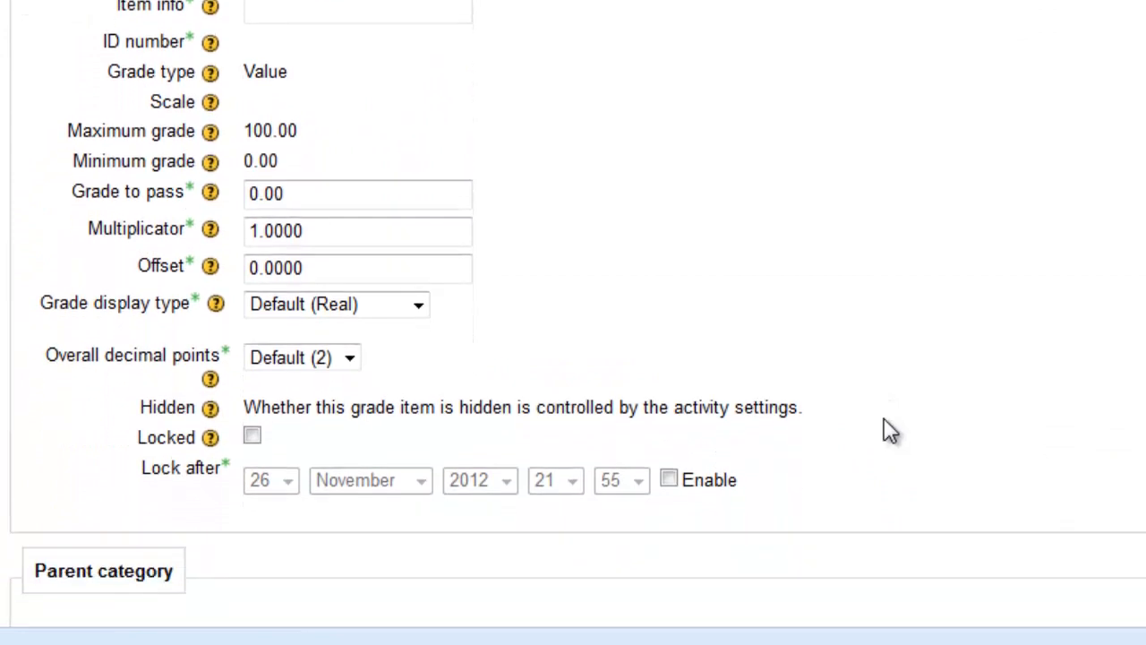
left_click(357, 194)
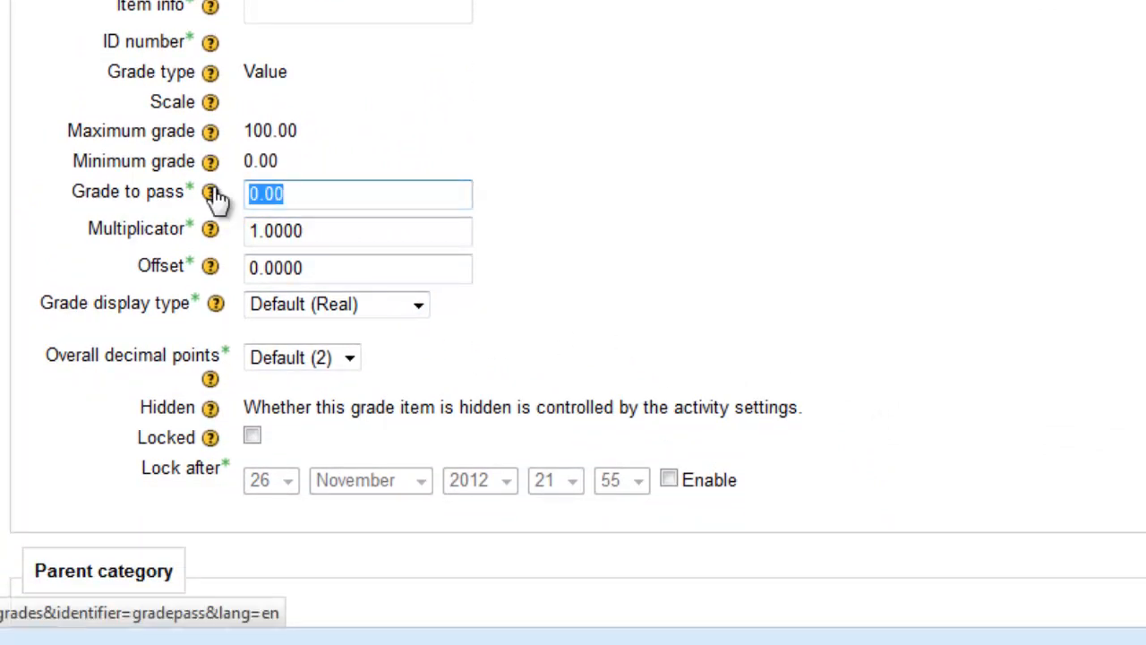
type("100")
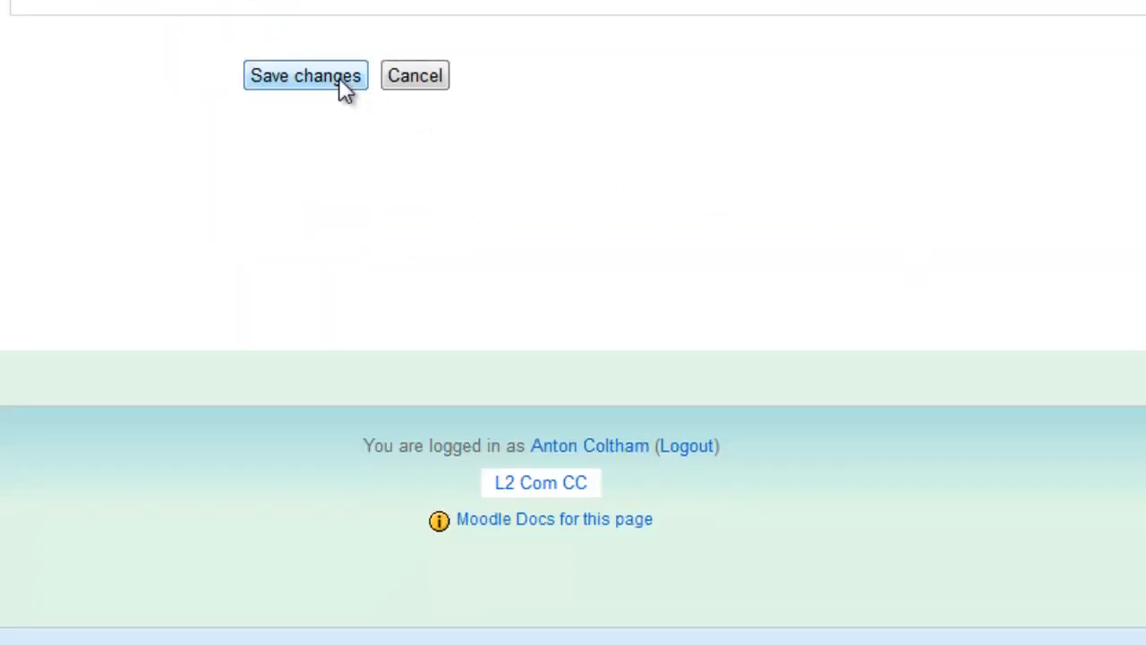
left_click(309, 74)
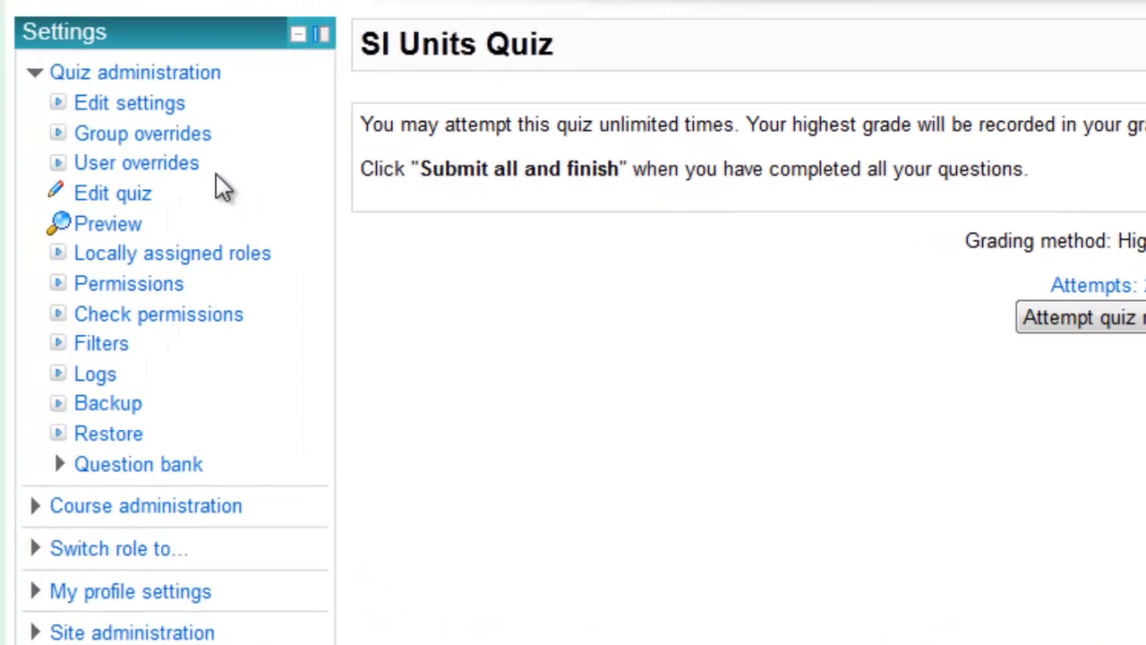
mouse_move(141, 110)
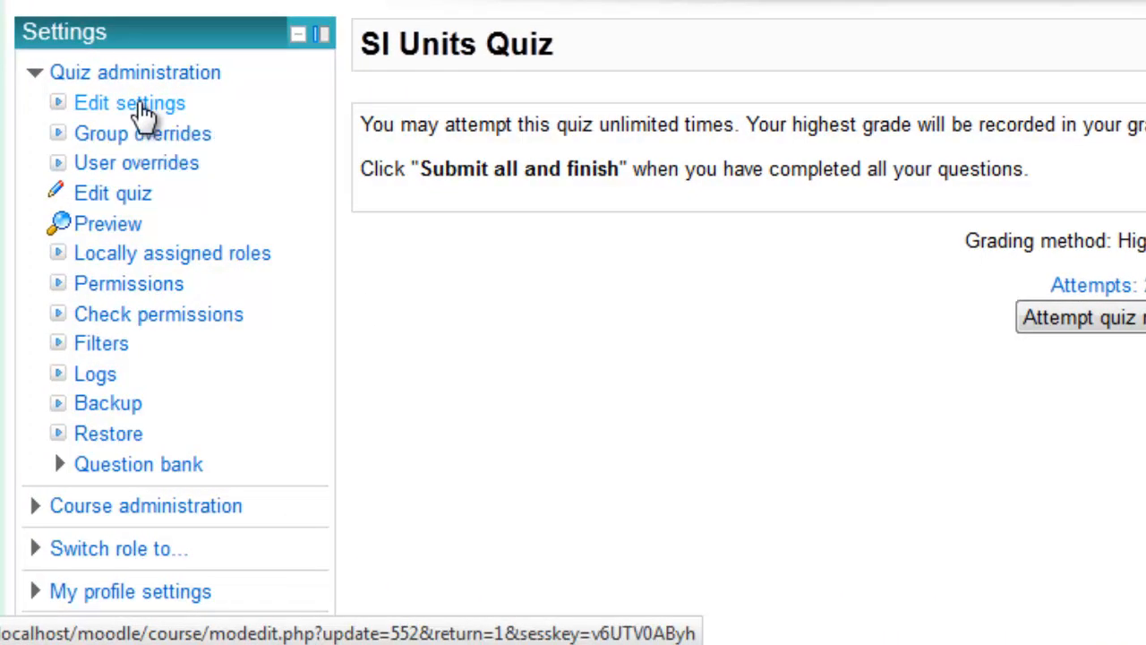
Step: Edit the SI Units Quiz settings and set completion tracking to 'complete when conditions are met'
left_click(129, 102)
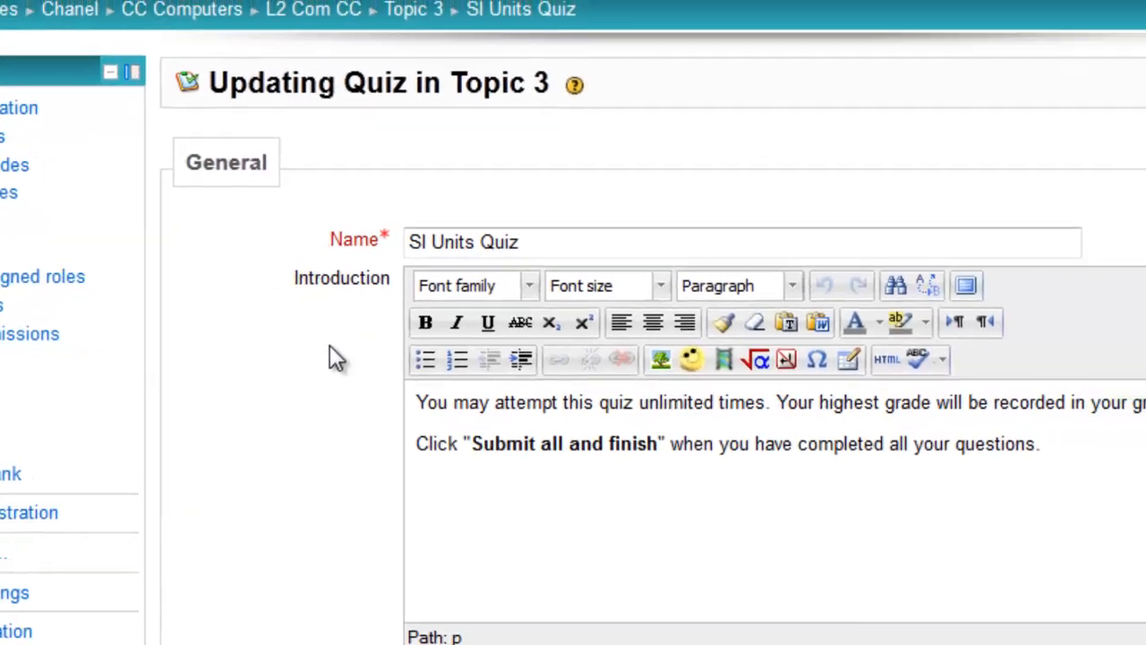
scroll("down", 3)
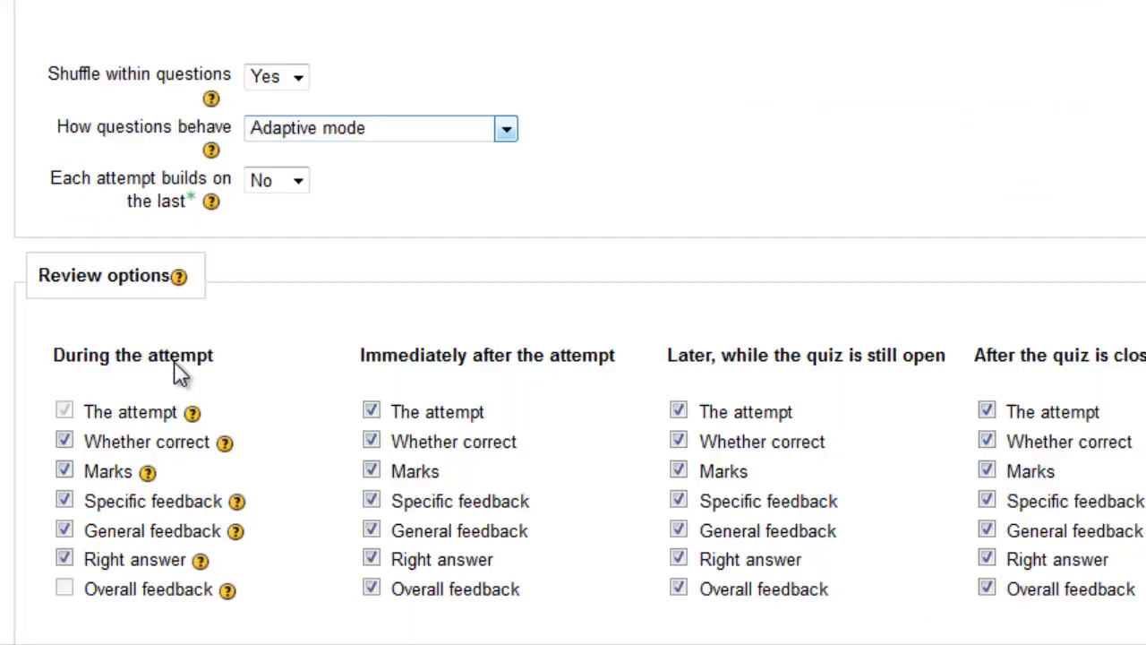
scroll("down", 3)
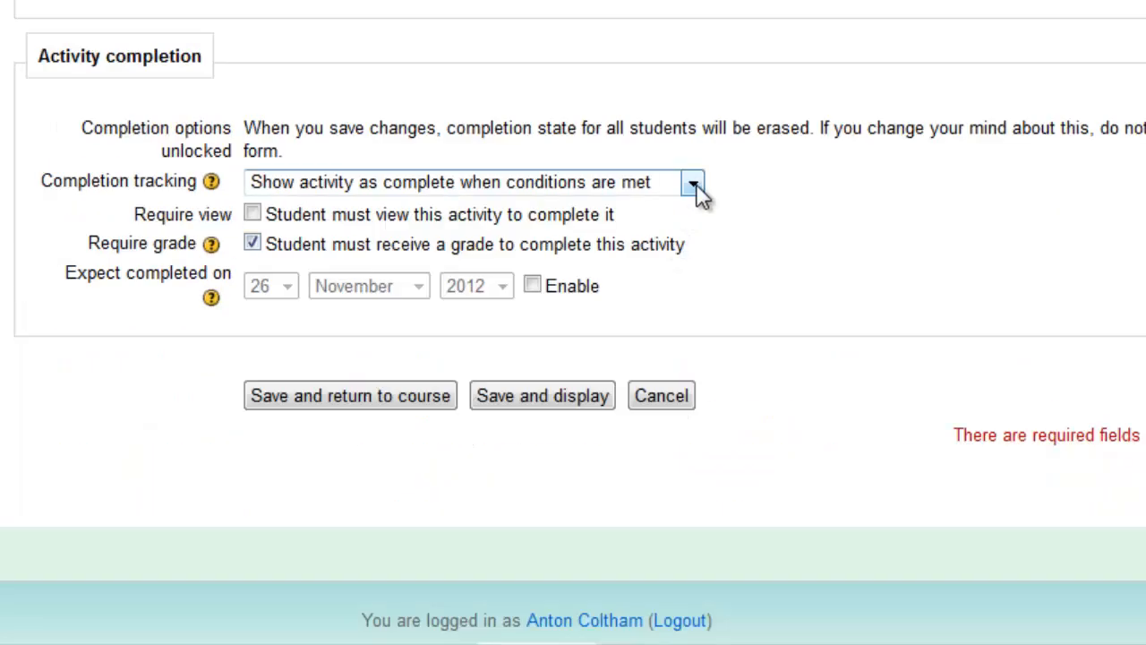
left_click(693, 182)
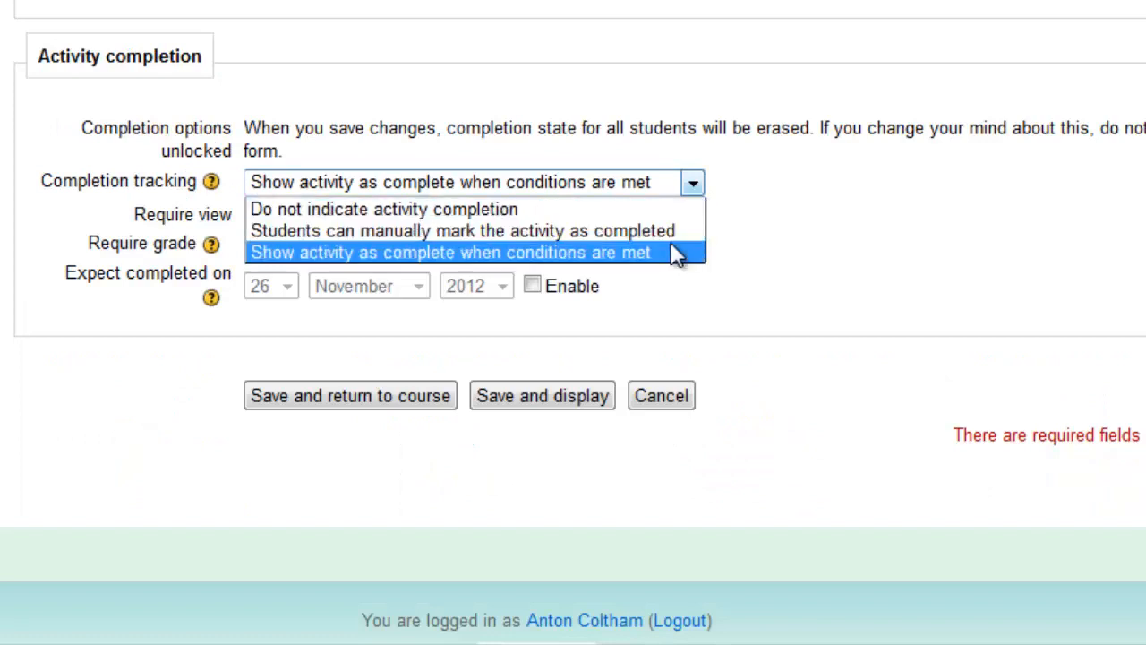
left_click(455, 252)
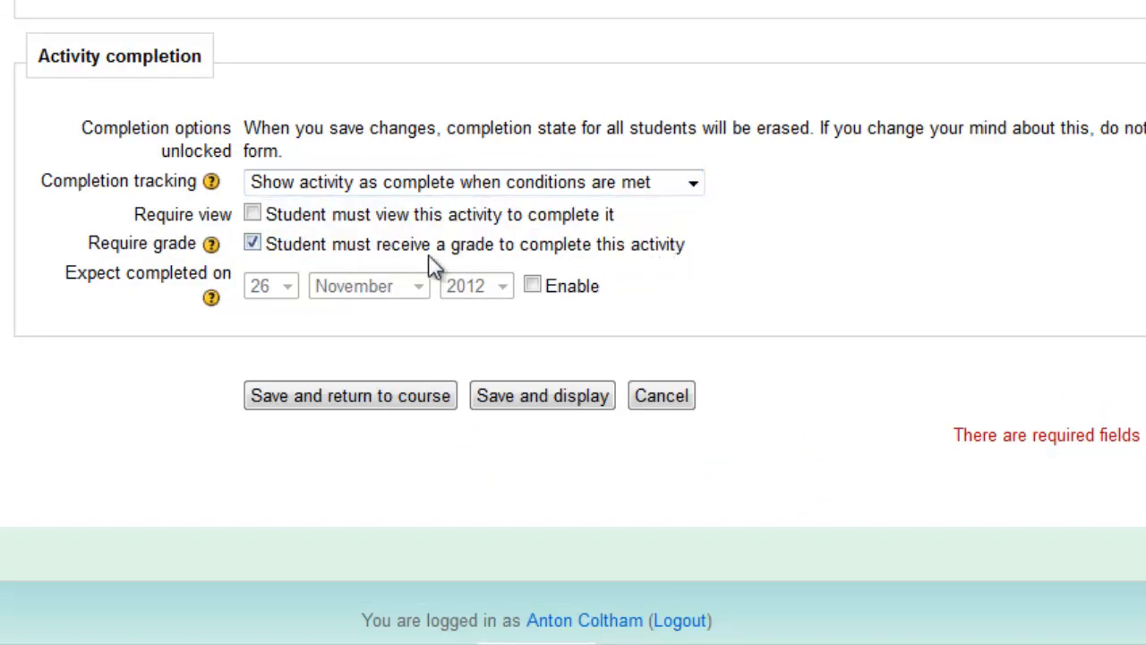
mouse_move(539, 274)
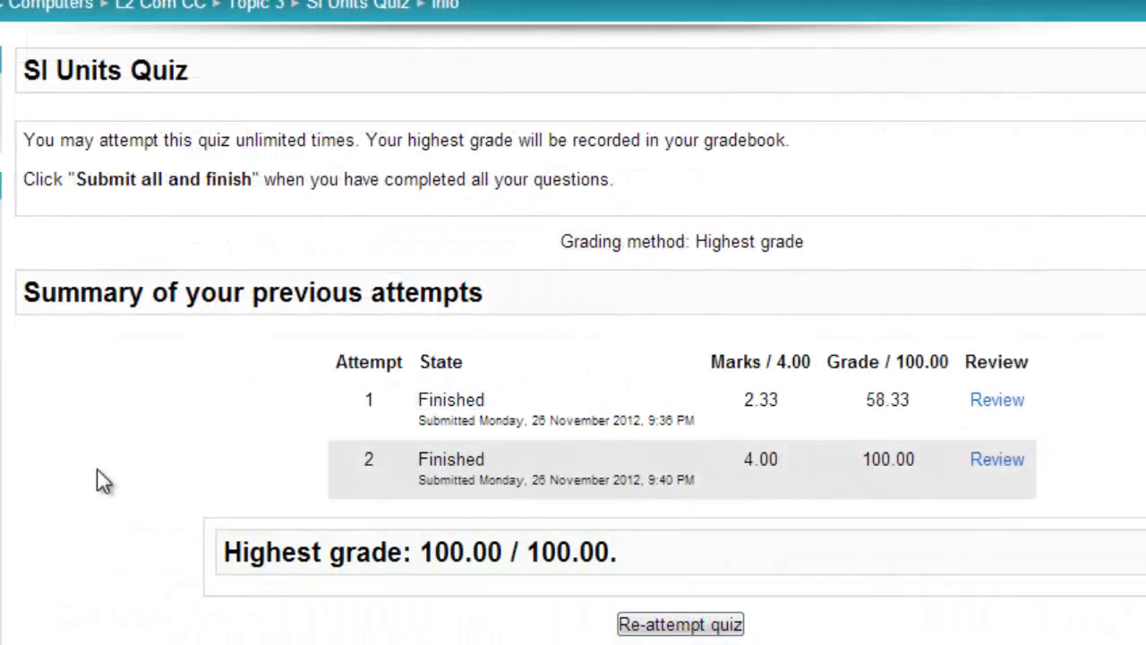
mouse_move(243, 525)
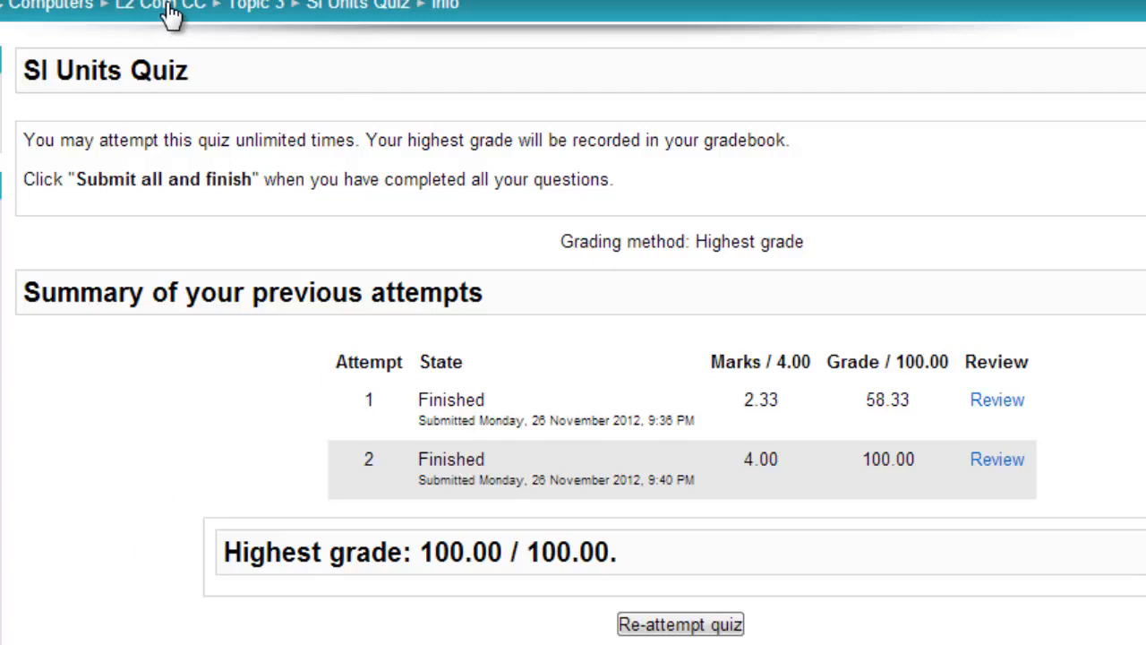
left_click(157, 2)
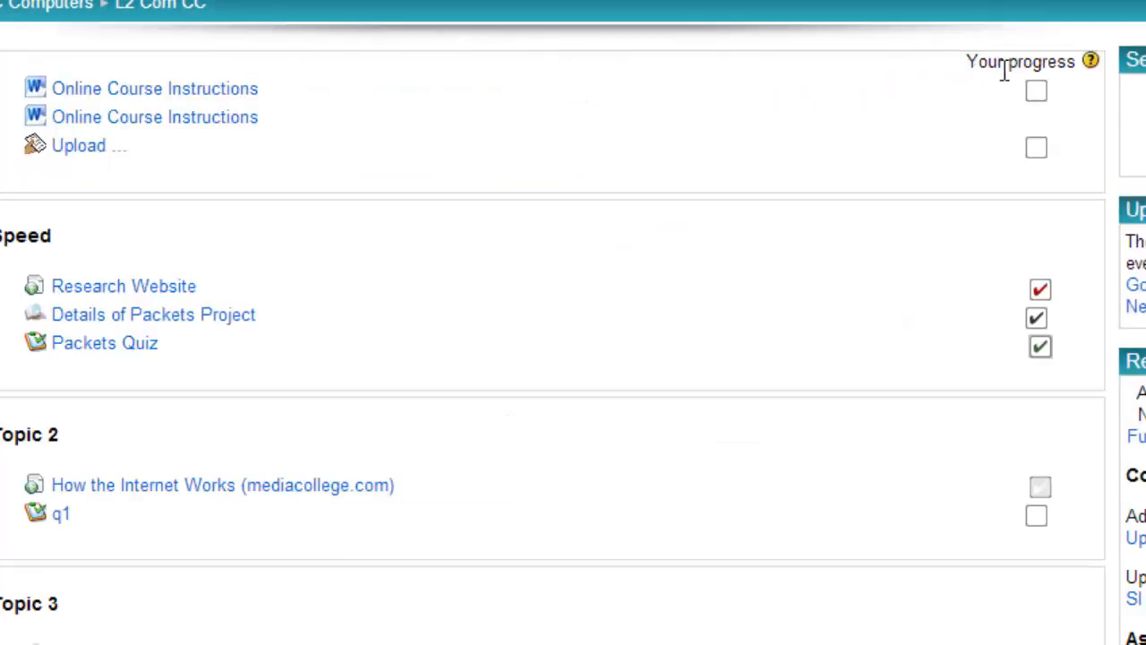
scroll("down", 3)
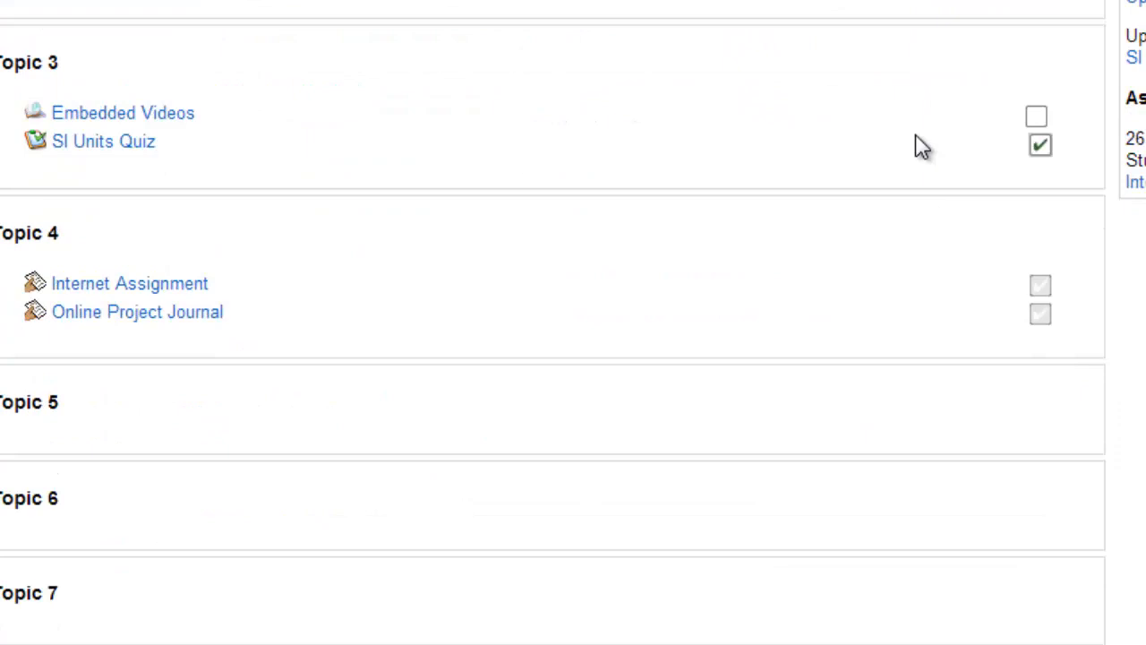
mouse_move(1043, 145)
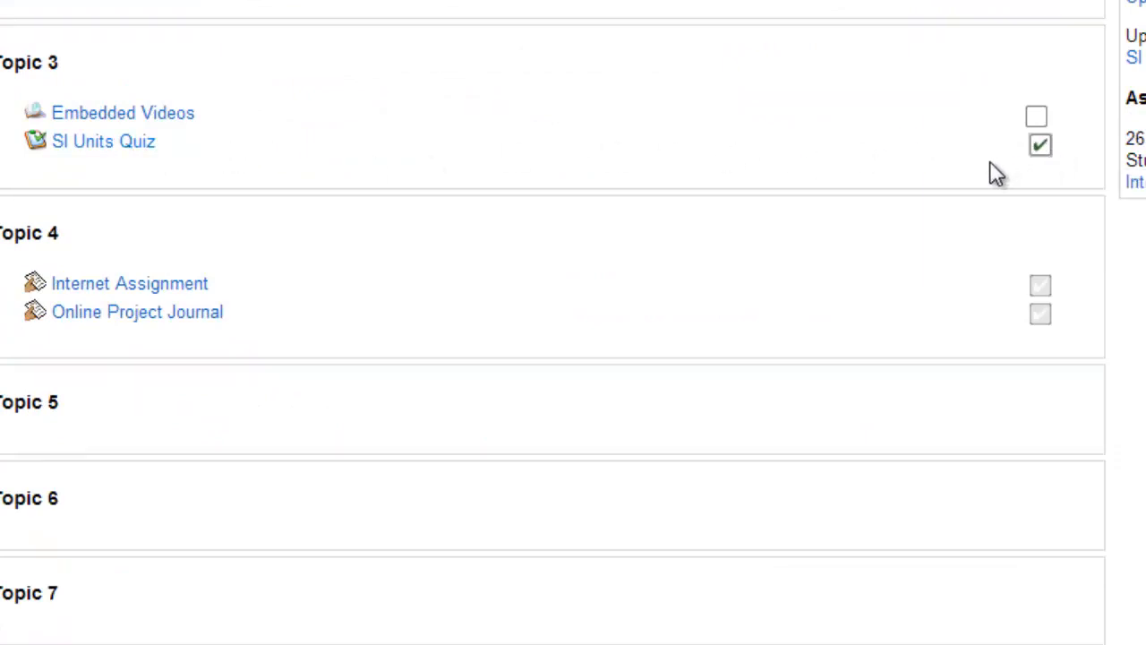
scroll("up", 3)
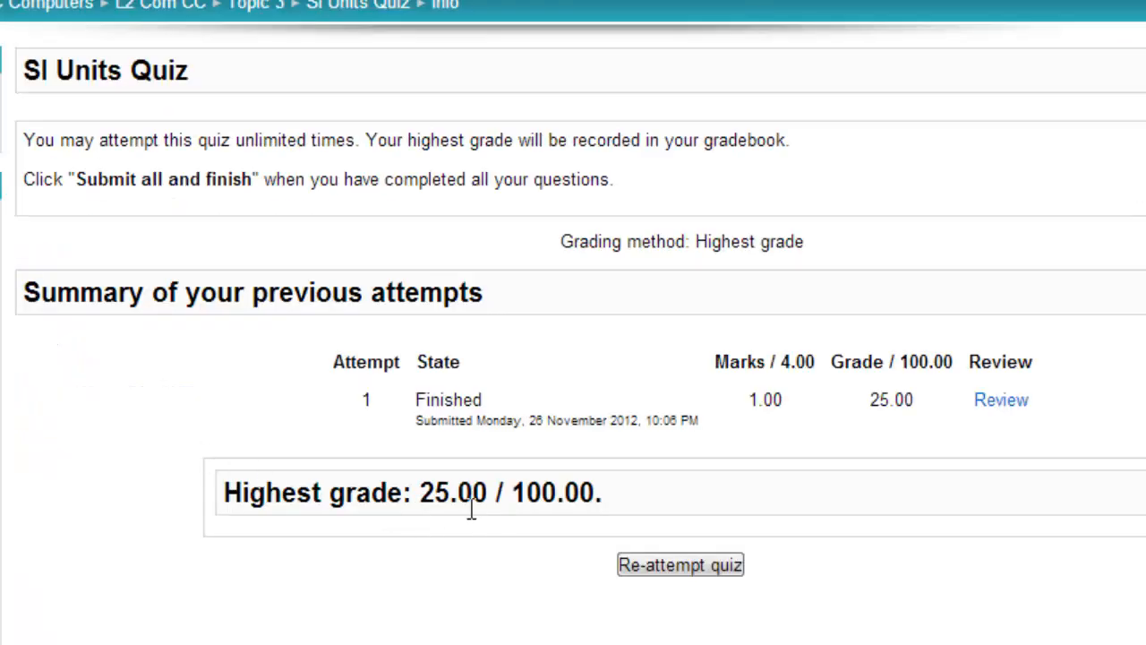
mouse_move(159, 12)
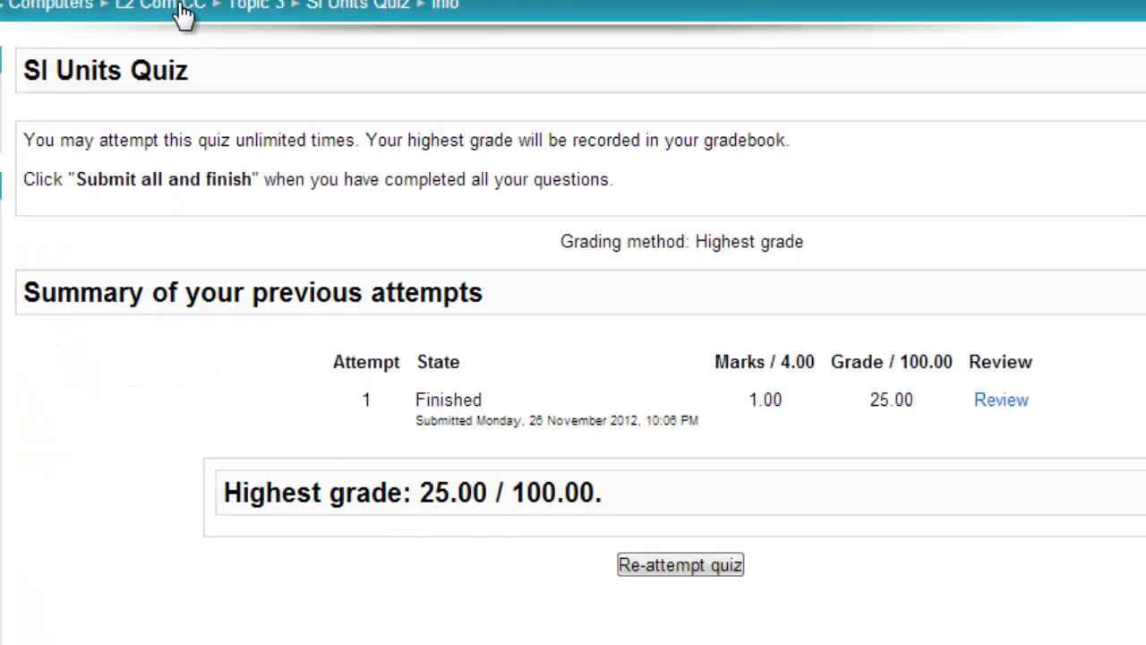
mouse_move(161, 7)
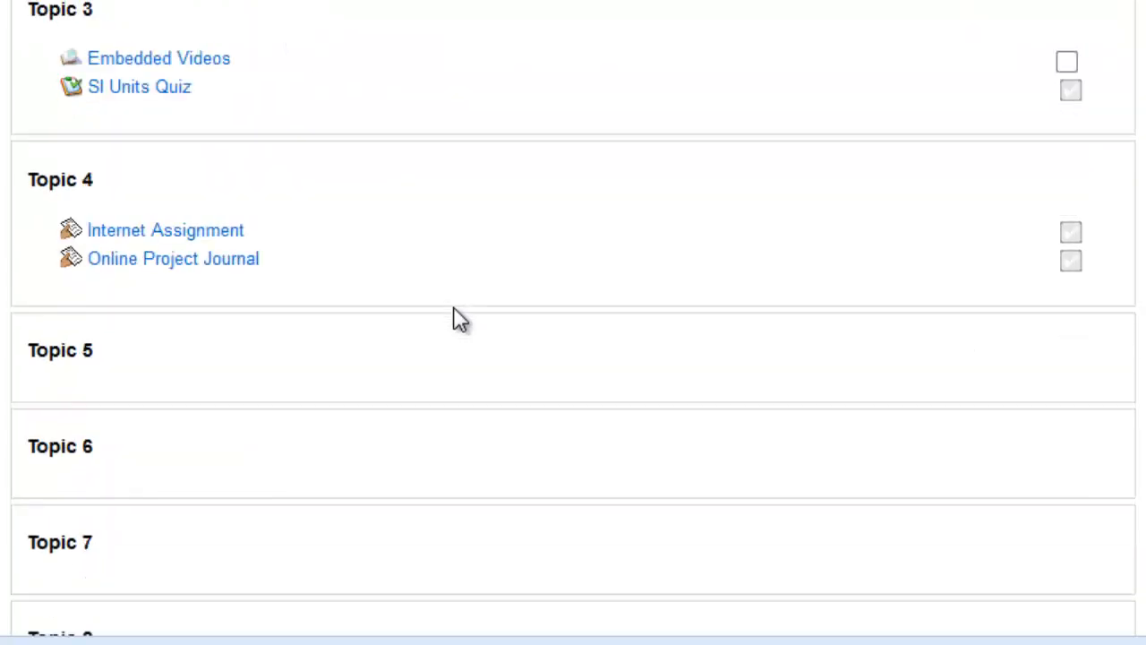
Step: Scroll down the L2 Com CC course page
scroll("down", 3)
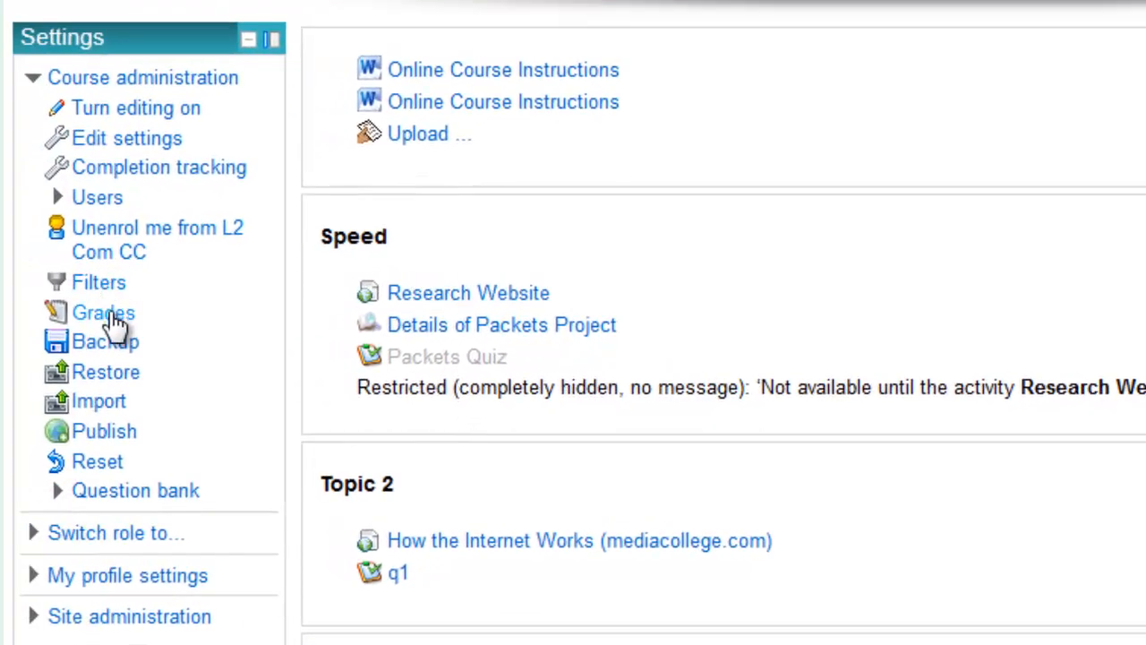
Step: Open the course Grades report from Course administration
left_click(98, 312)
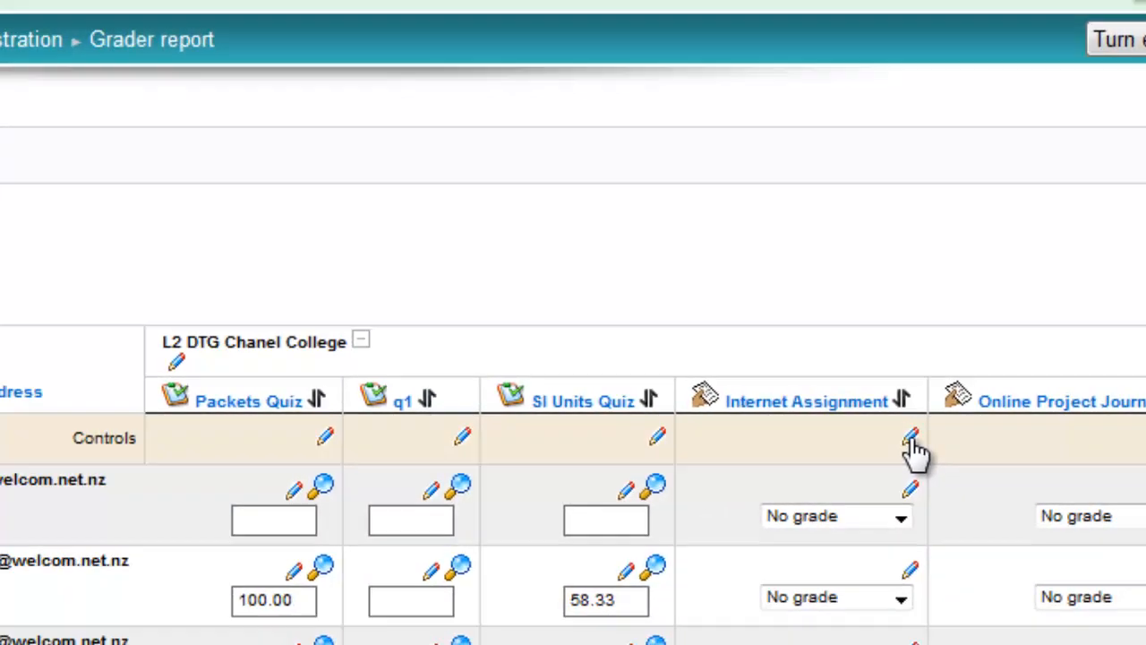
Step: Give the Internet Assignment grade item a grade to pass of 60 and save
left_click(907, 442)
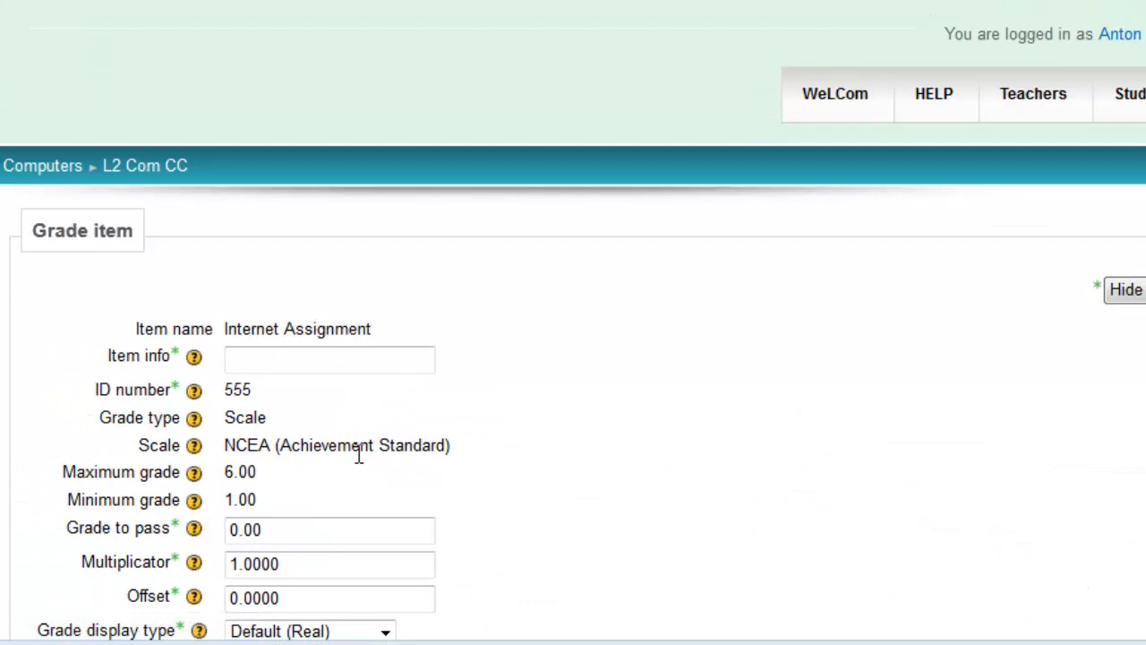
mouse_move(336, 502)
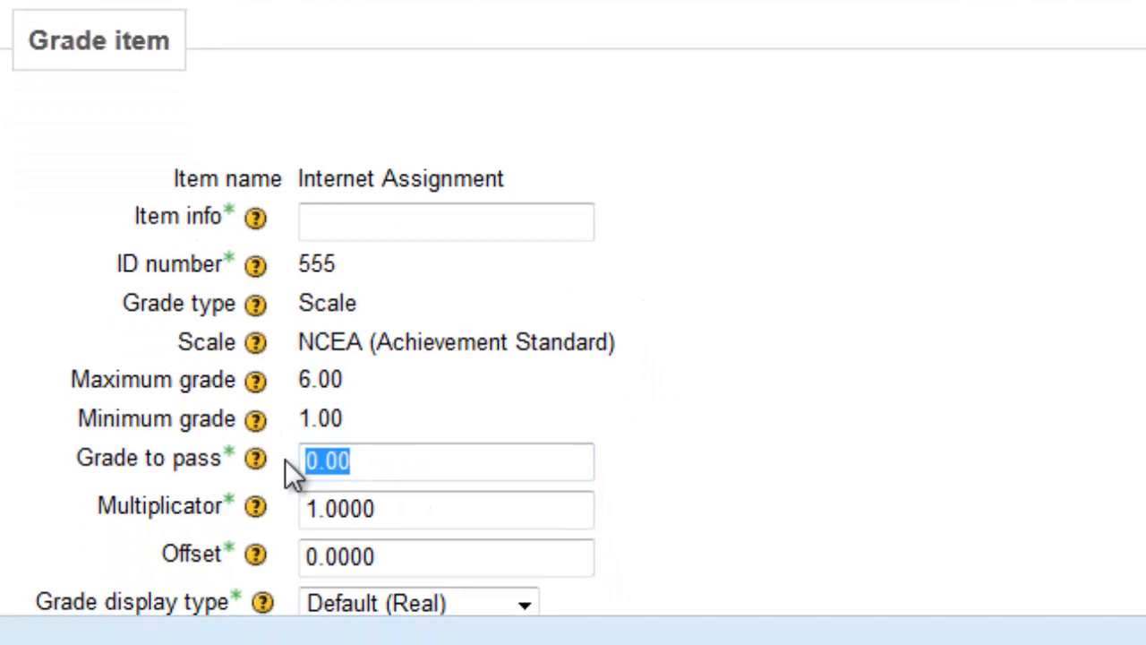
type("60")
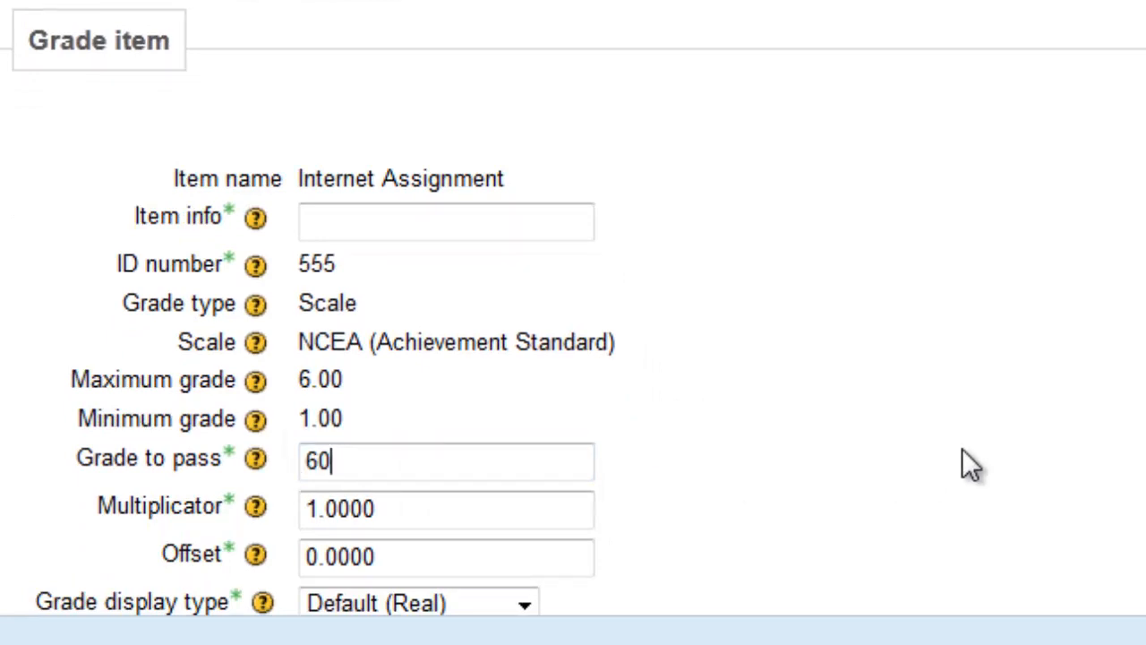
scroll("down", 3)
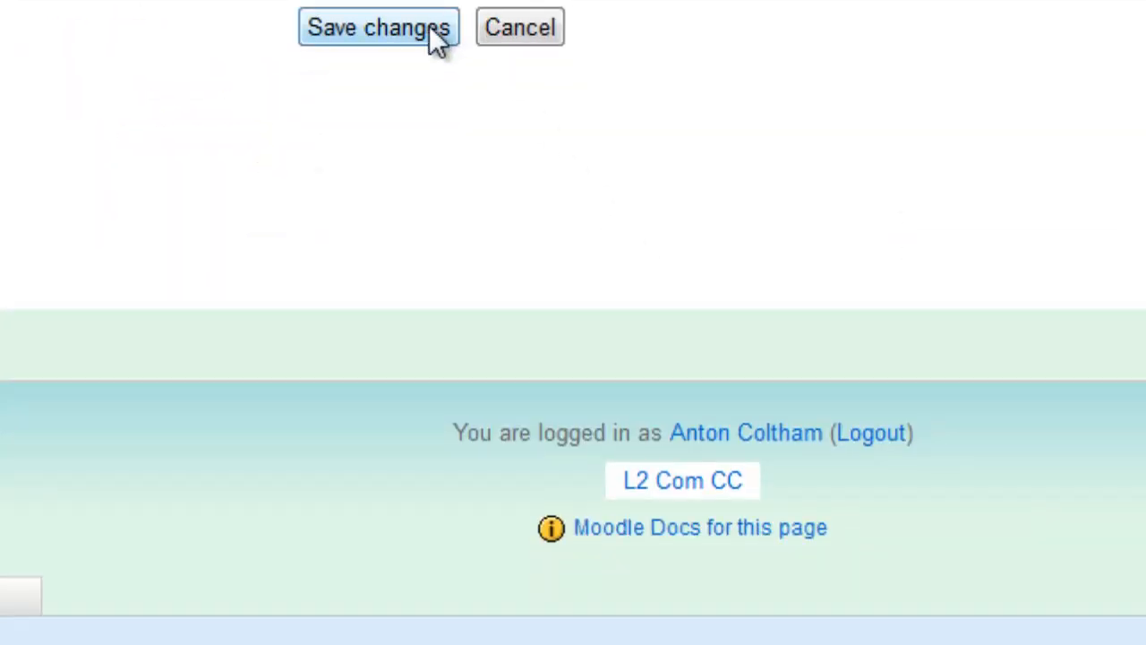
left_click(381, 27)
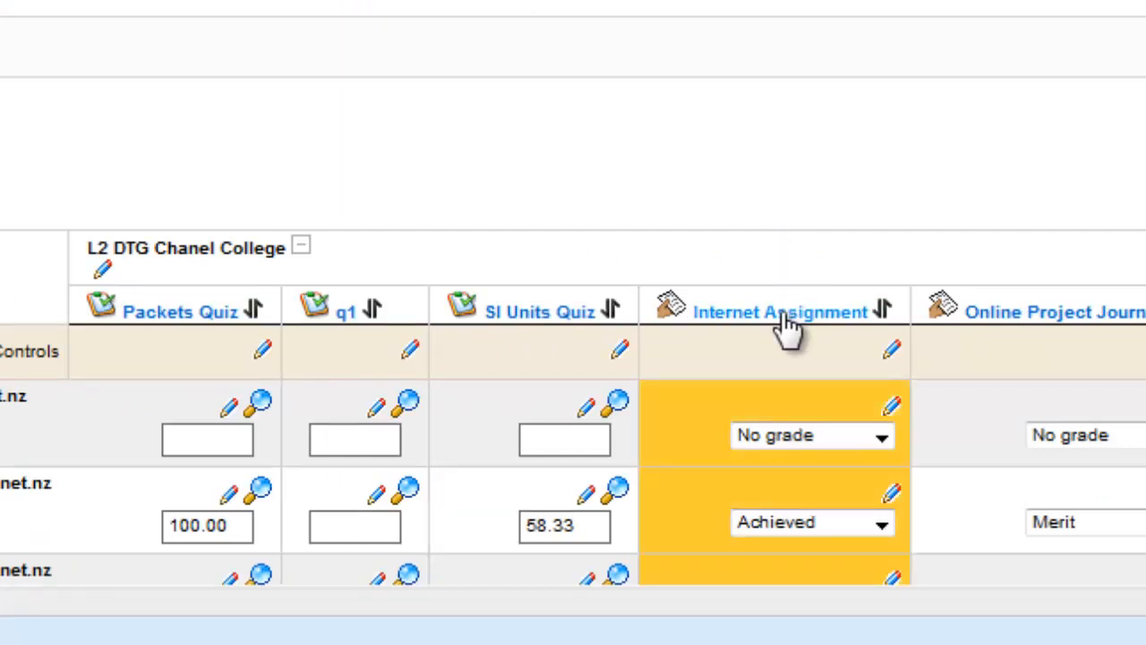
Step: Set Internet Assignment completion tracking to 'complete when conditions are met' in its settings
left_click(768, 311)
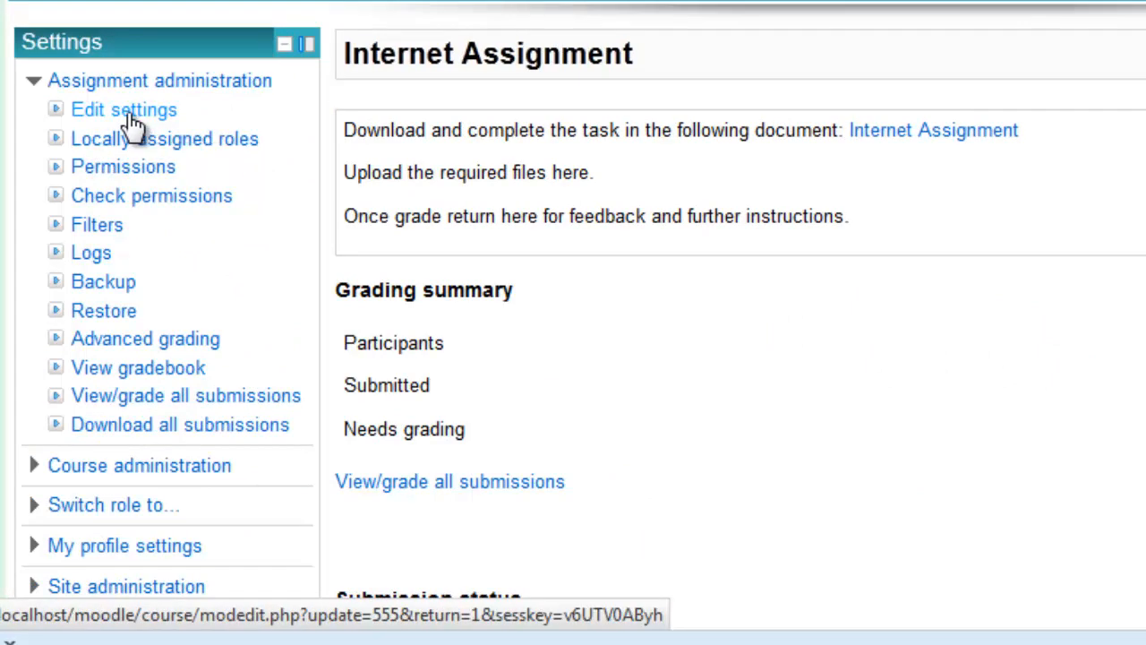
left_click(123, 109)
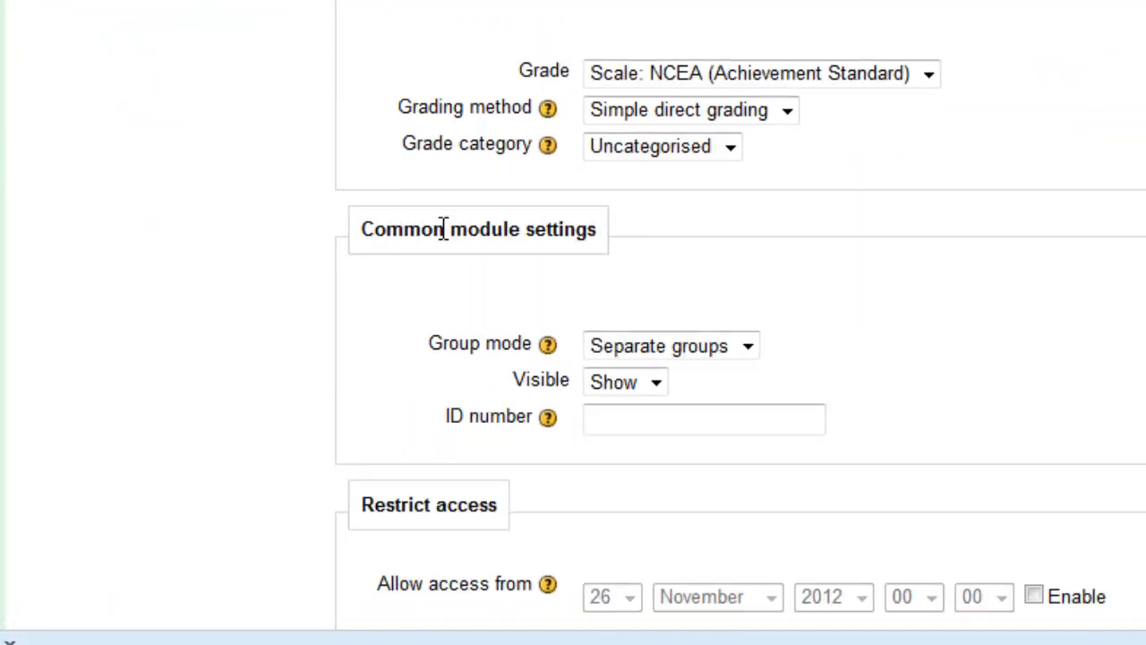
left_click(1068, 189)
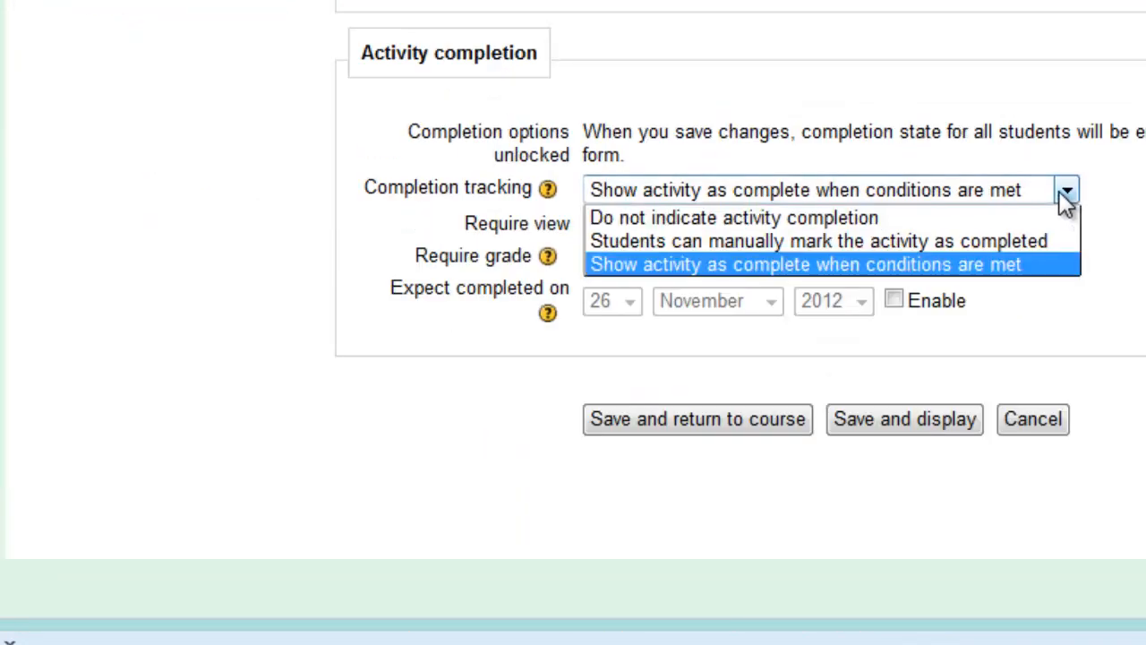
mouse_move(1030, 278)
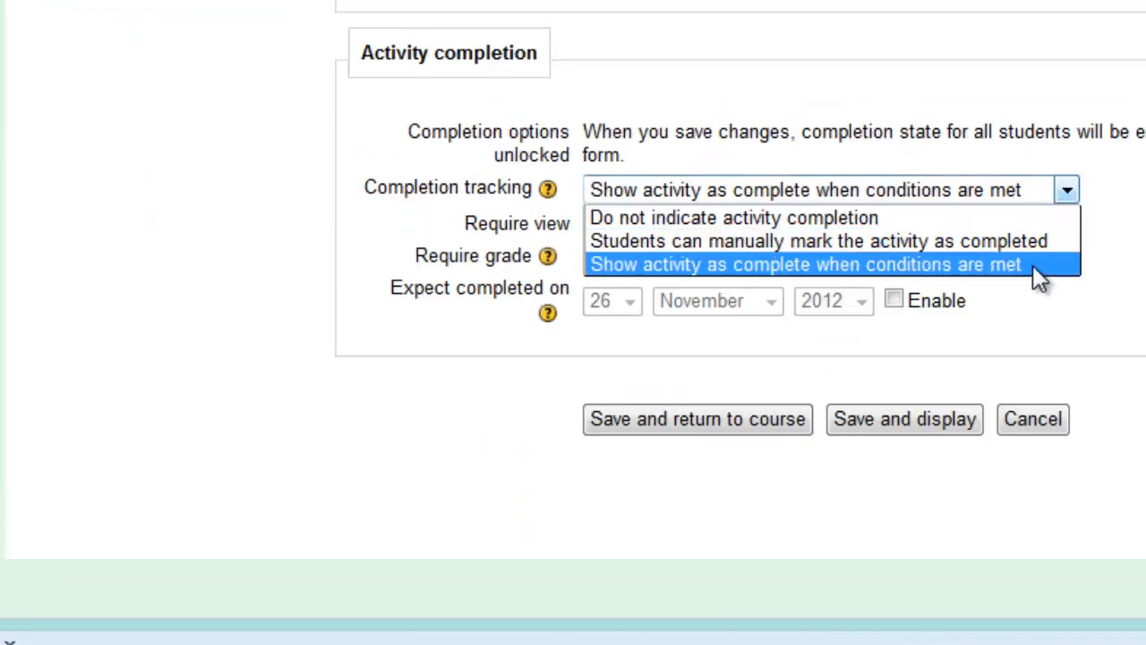
left_click(800, 263)
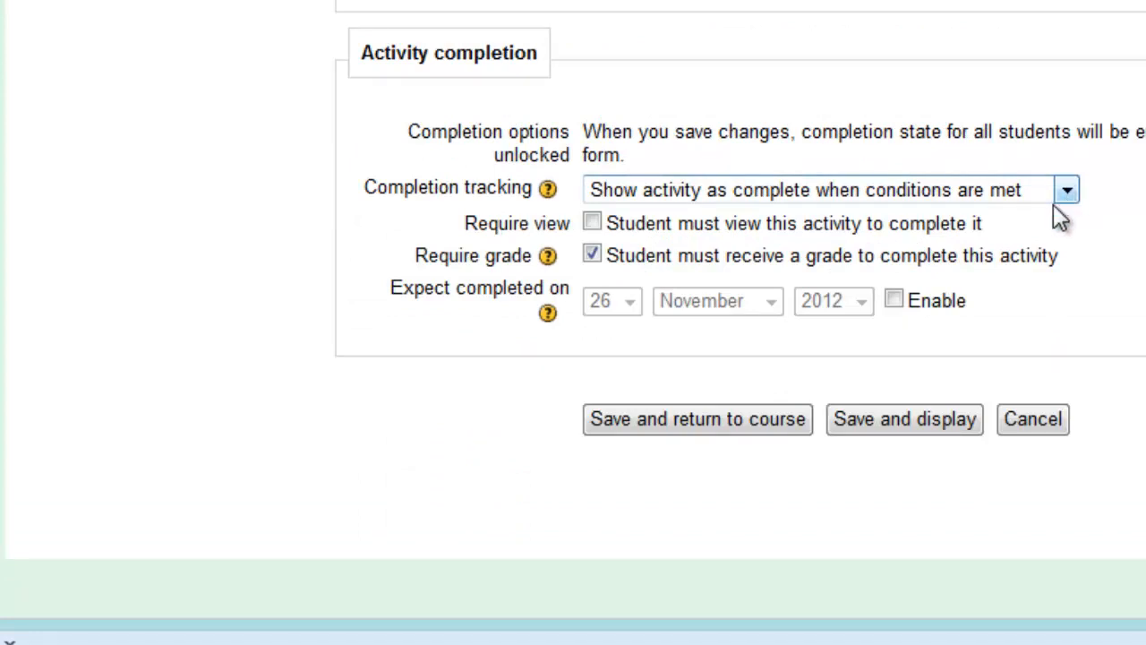